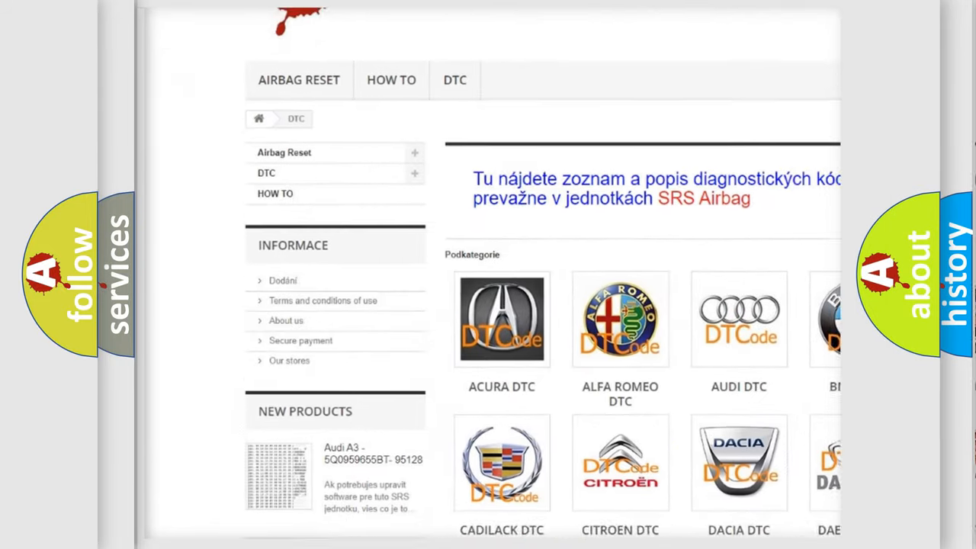
{"action": "scroll", "scroll_direction": "down", "scroll_amount": 3}
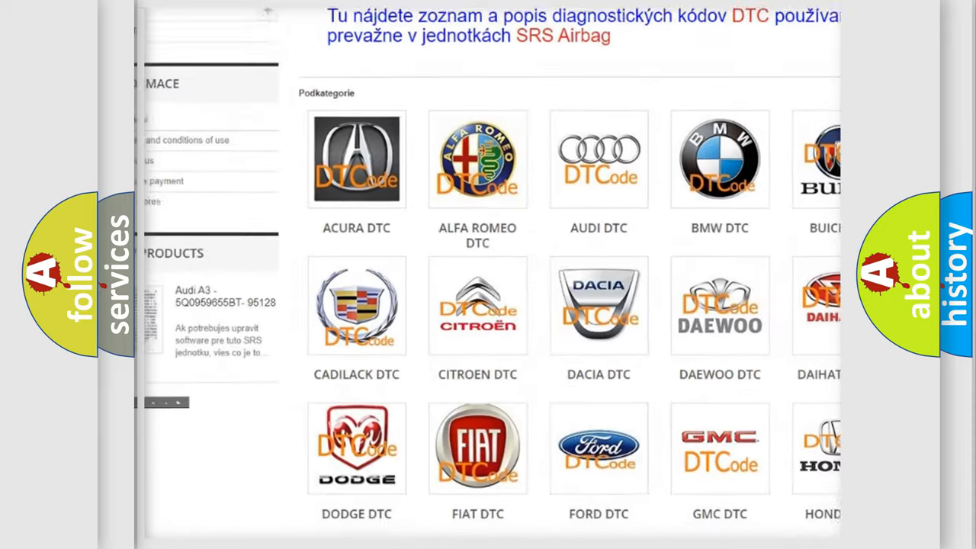
{"action": "scroll", "scroll_direction": "down", "scroll_amount": 3}
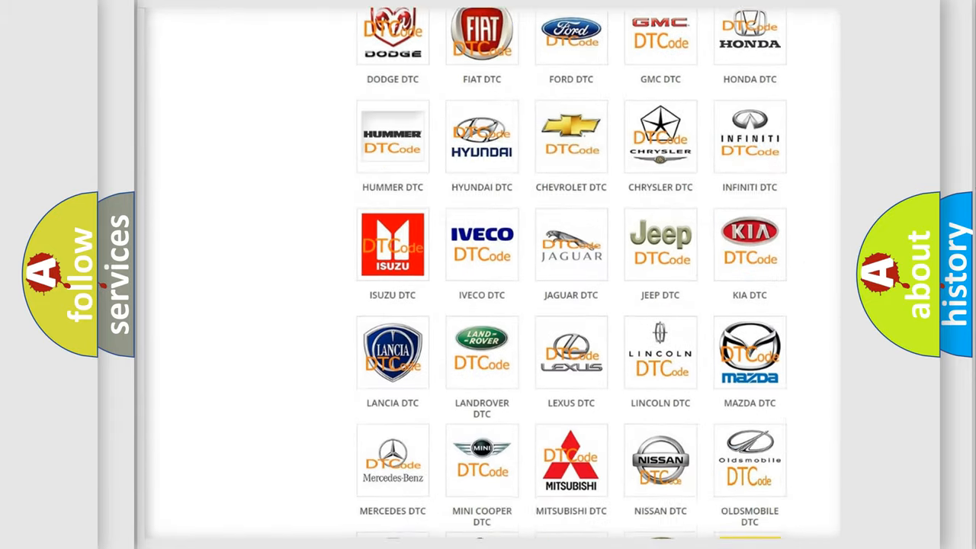
{"action": "scroll", "scroll_direction": "down", "scroll_amount": 3}
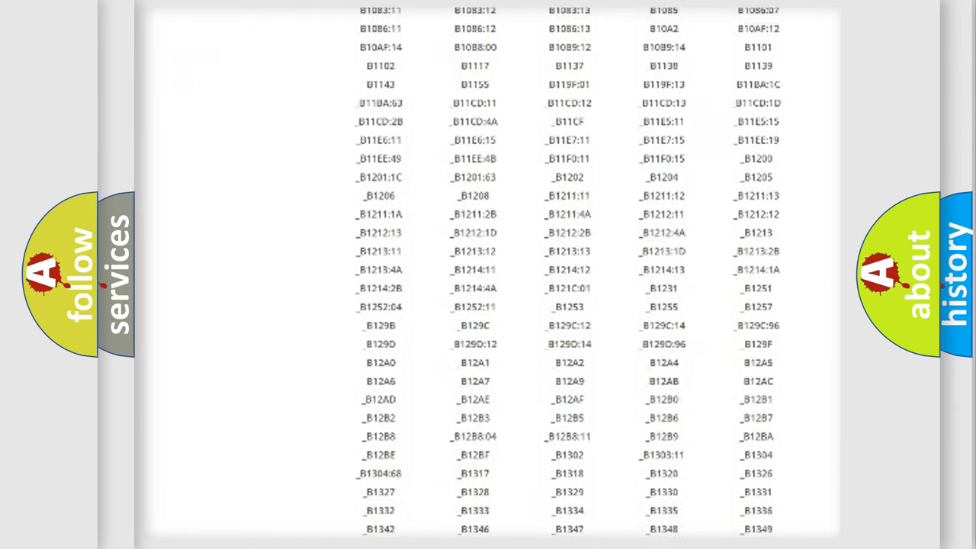
{"action": "scroll", "scroll_direction": "down", "scroll_amount": 3}
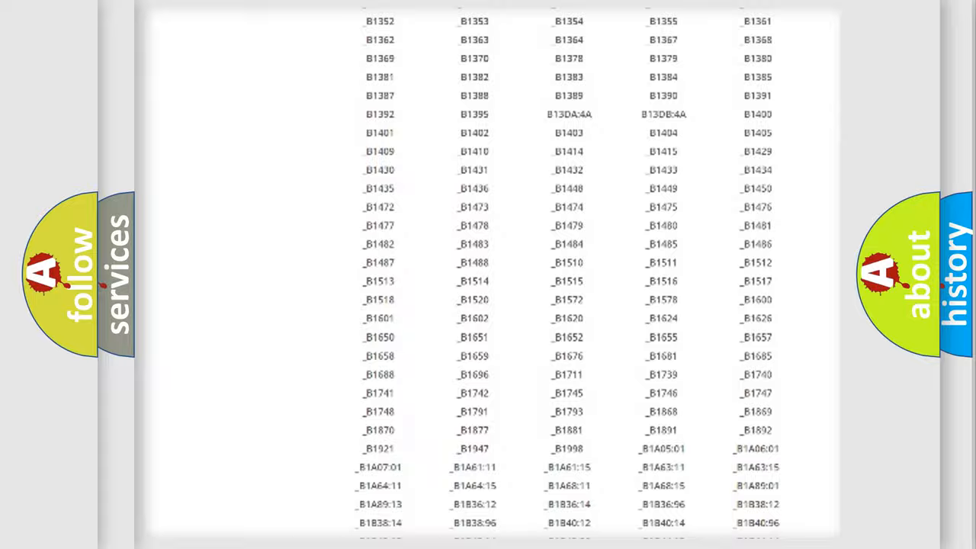